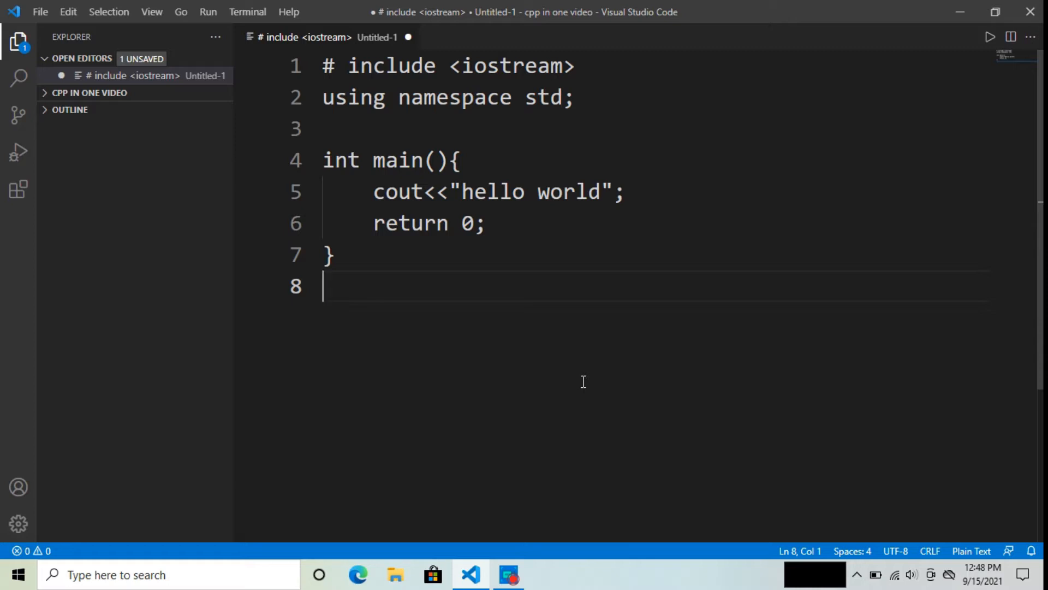
mouse_move(874, 205)
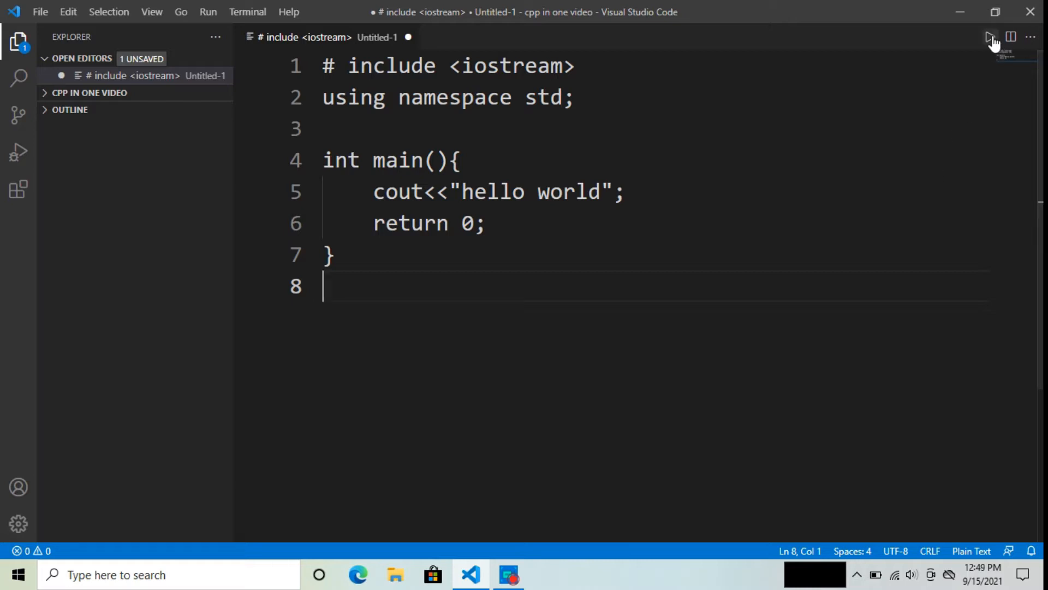
Step: Attempt to run the plain-text hello world file, then bring up the Select Language Mode picker
click(991, 37)
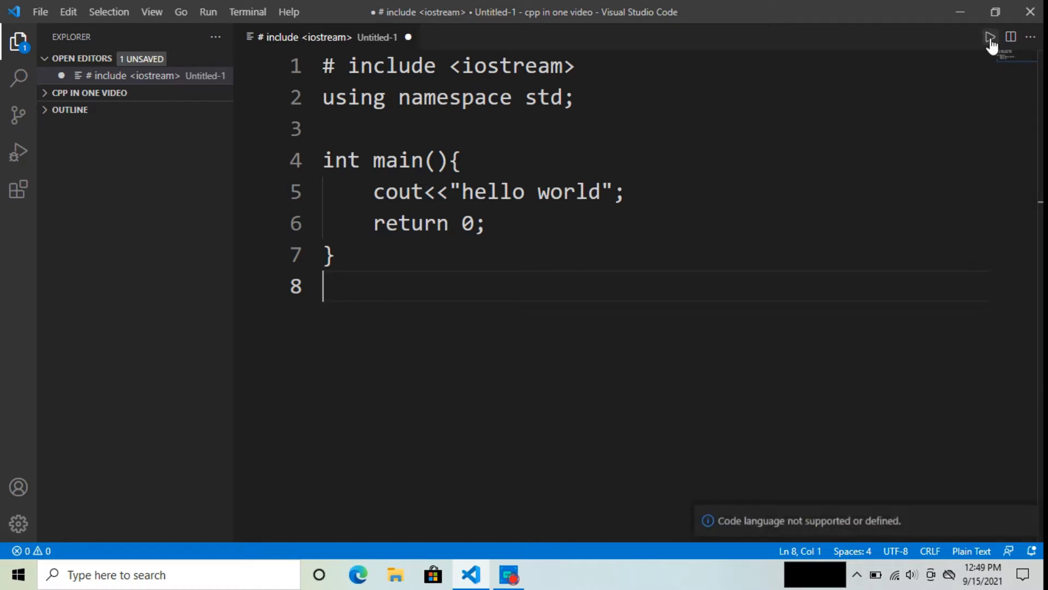
mouse_move(925, 522)
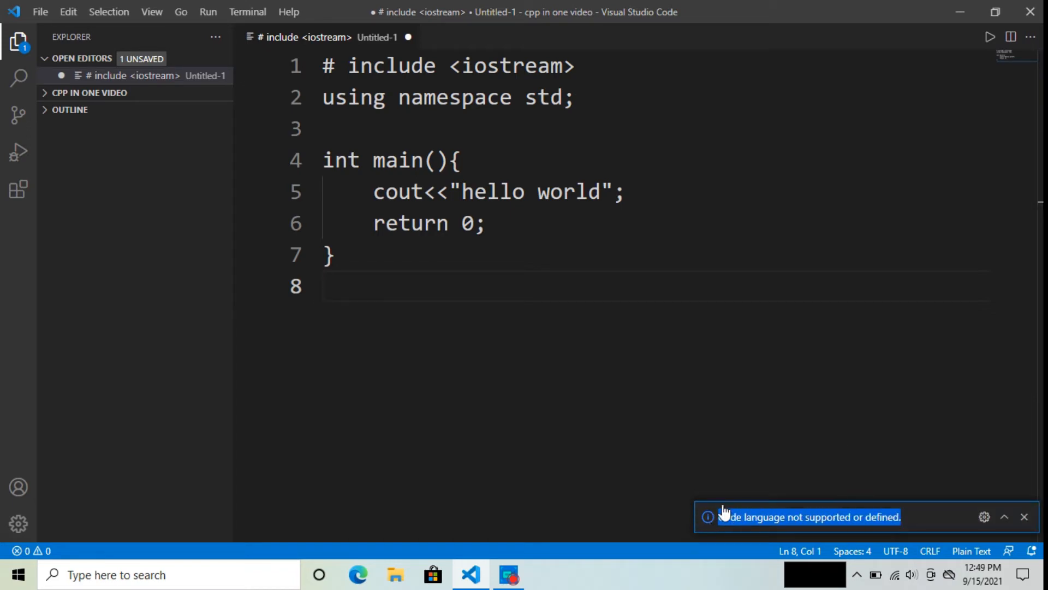
mouse_move(715, 539)
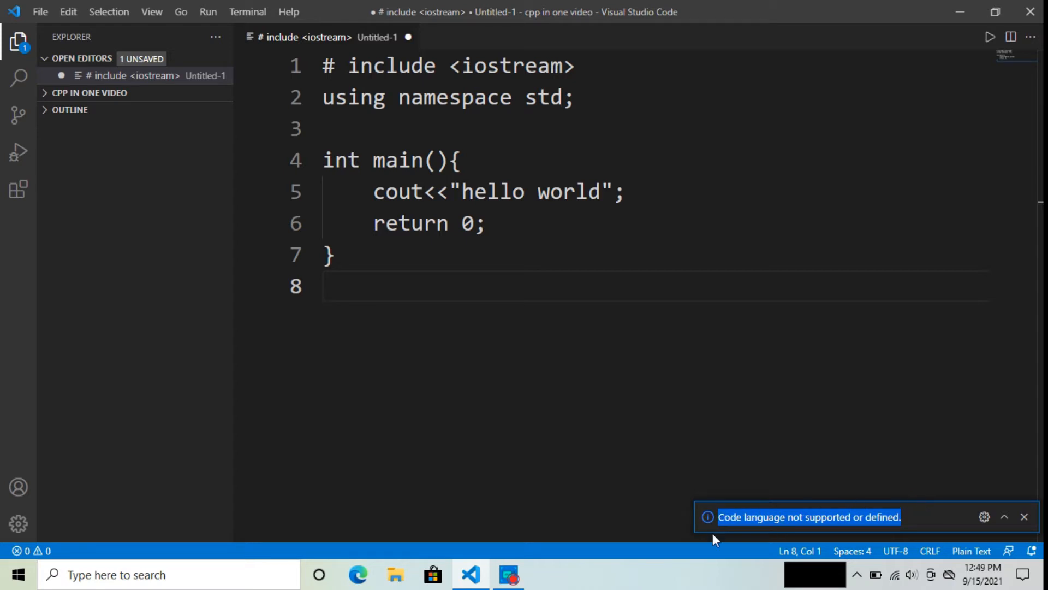
mouse_move(872, 510)
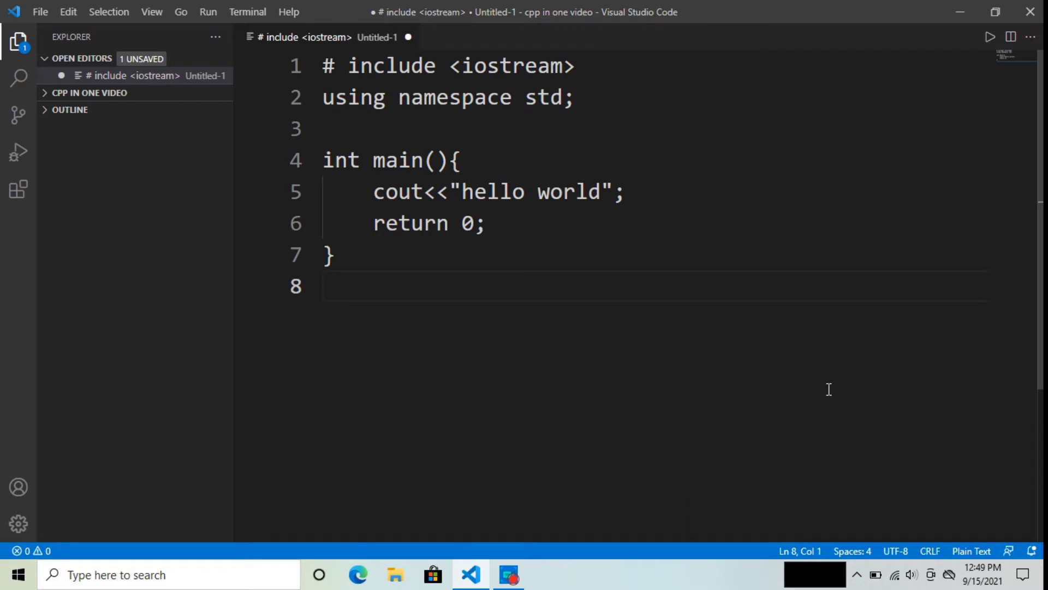
mouse_move(818, 188)
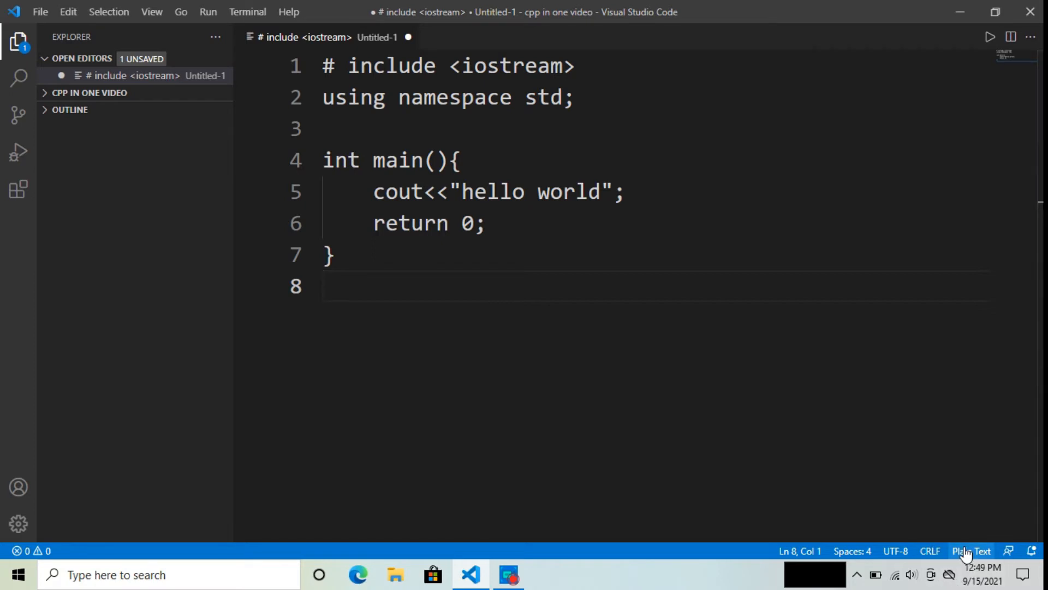
click(973, 551)
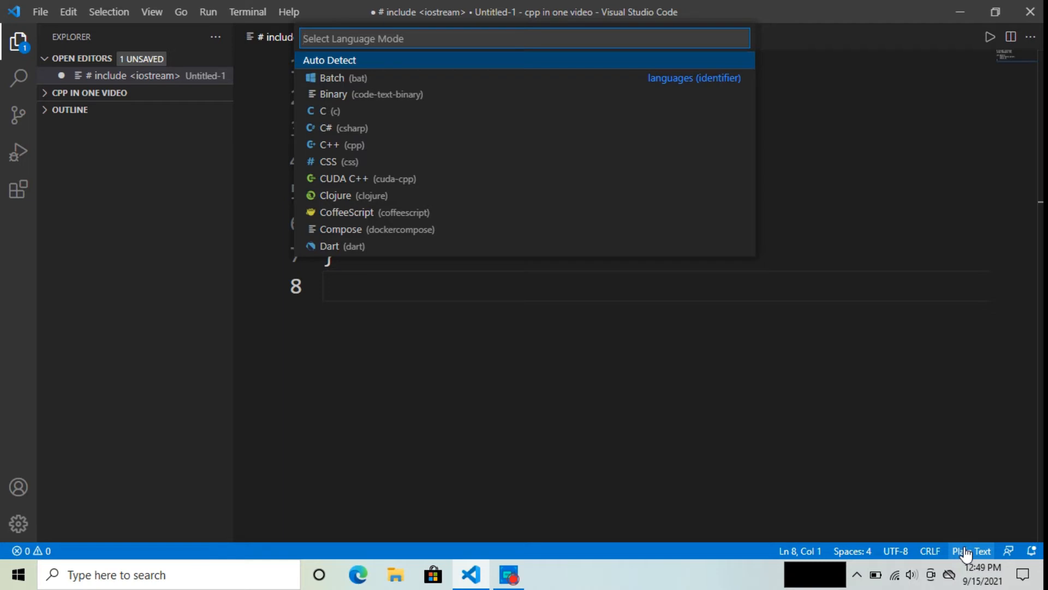
mouse_move(457, 183)
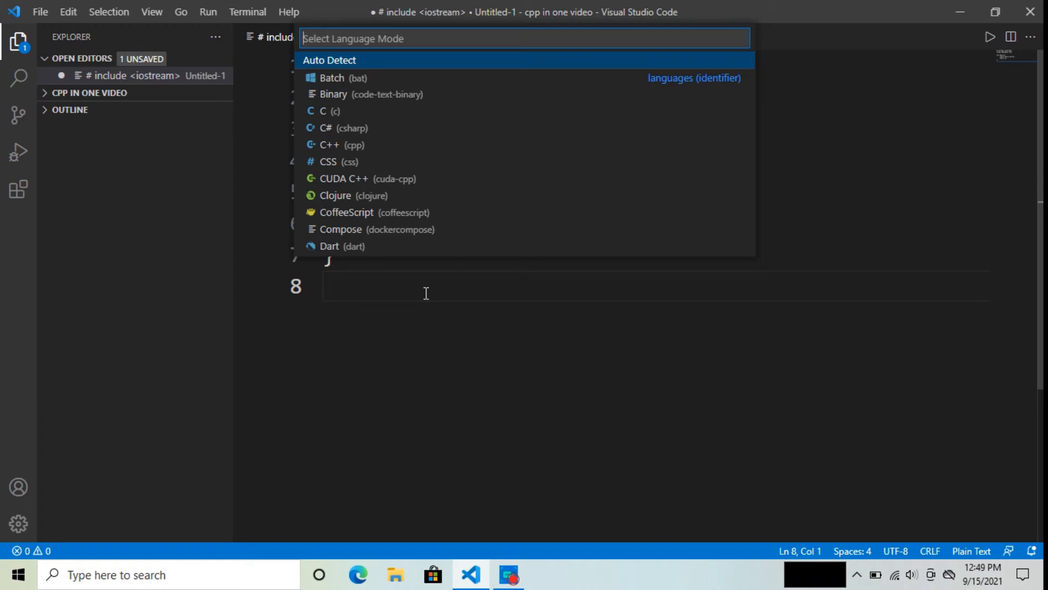
mouse_move(434, 342)
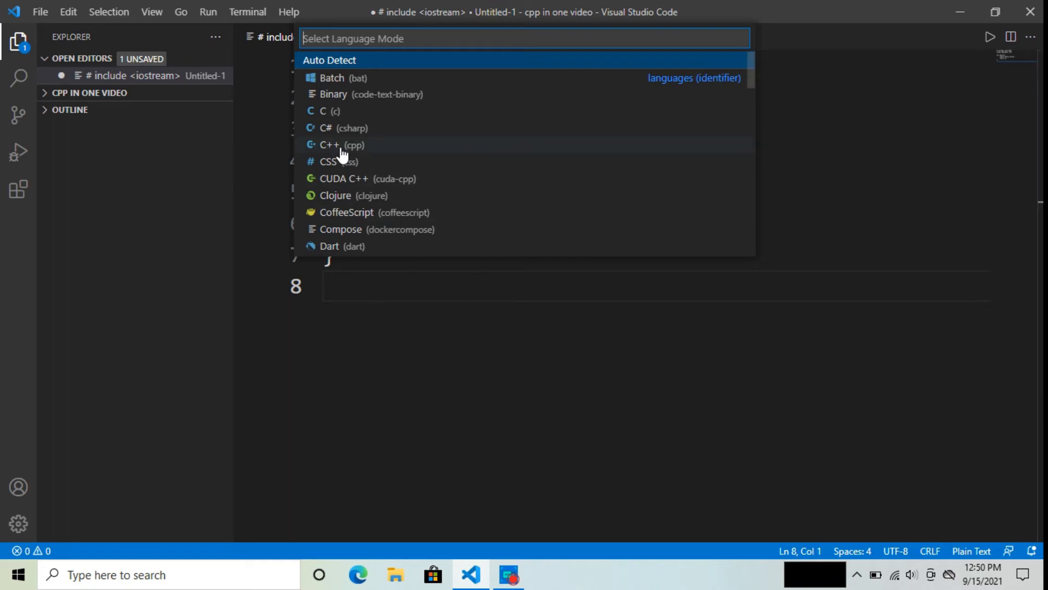
Step: Choose C++ (cpp) as the file's language so the code gets syntax highlighting
click(341, 144)
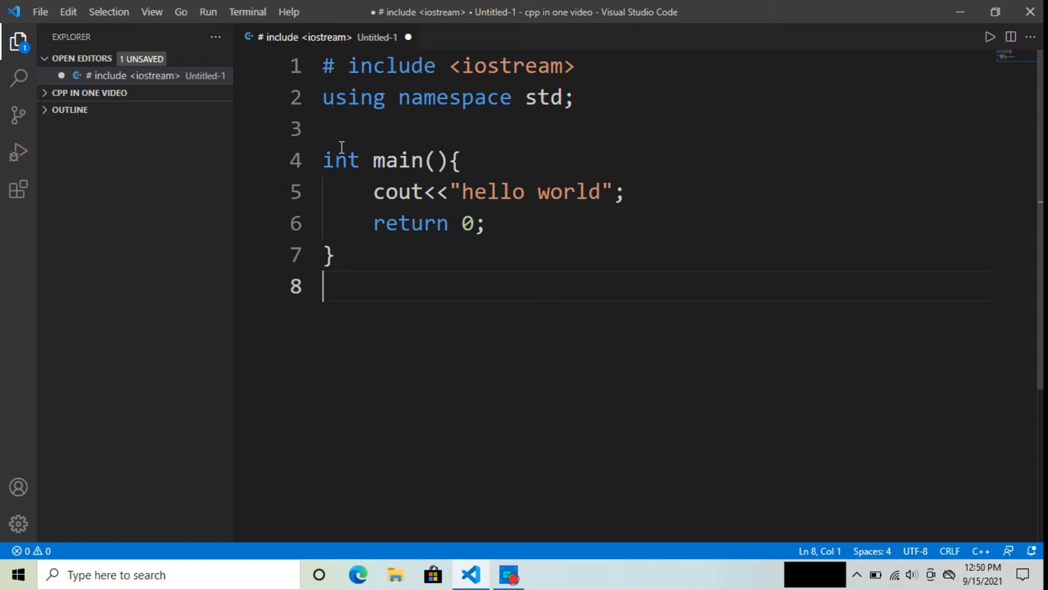
mouse_move(706, 252)
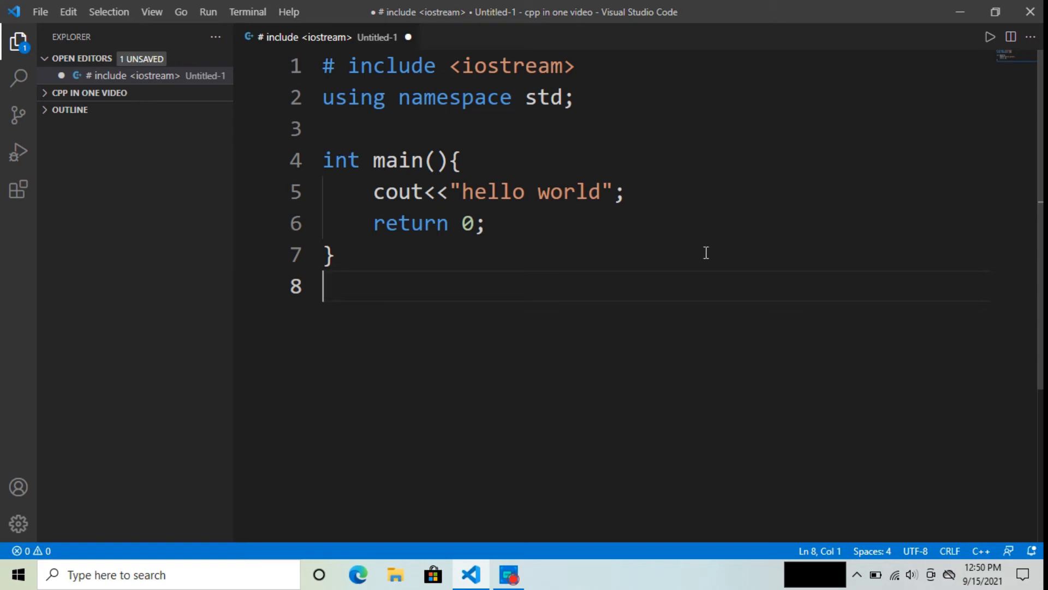
mouse_move(990, 38)
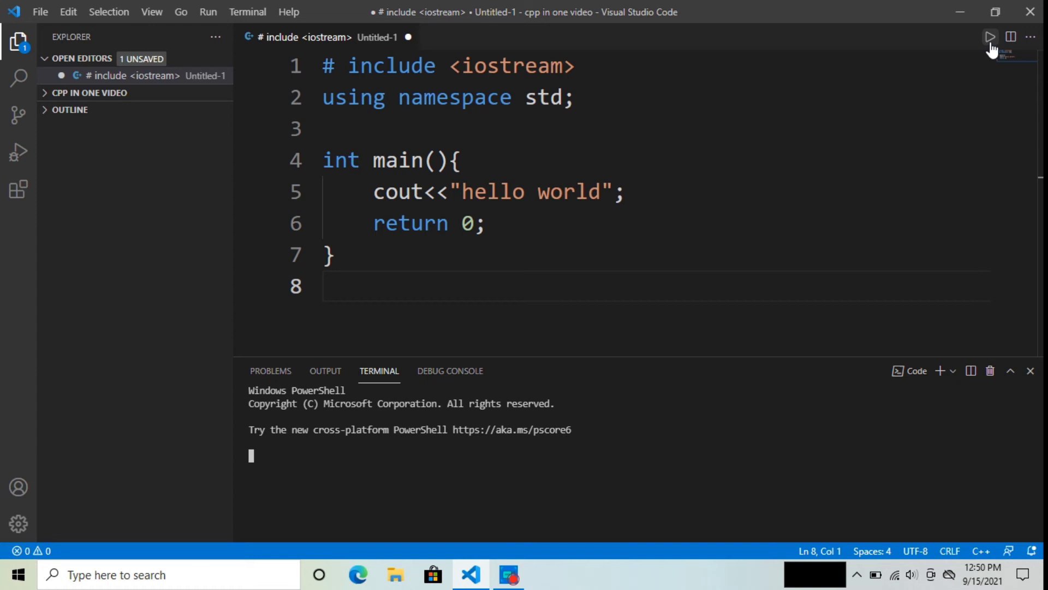
Step: Run the hello world program via Code Runner so the terminal issues the g++ compile-and-run command
text(cpp in one video> c)
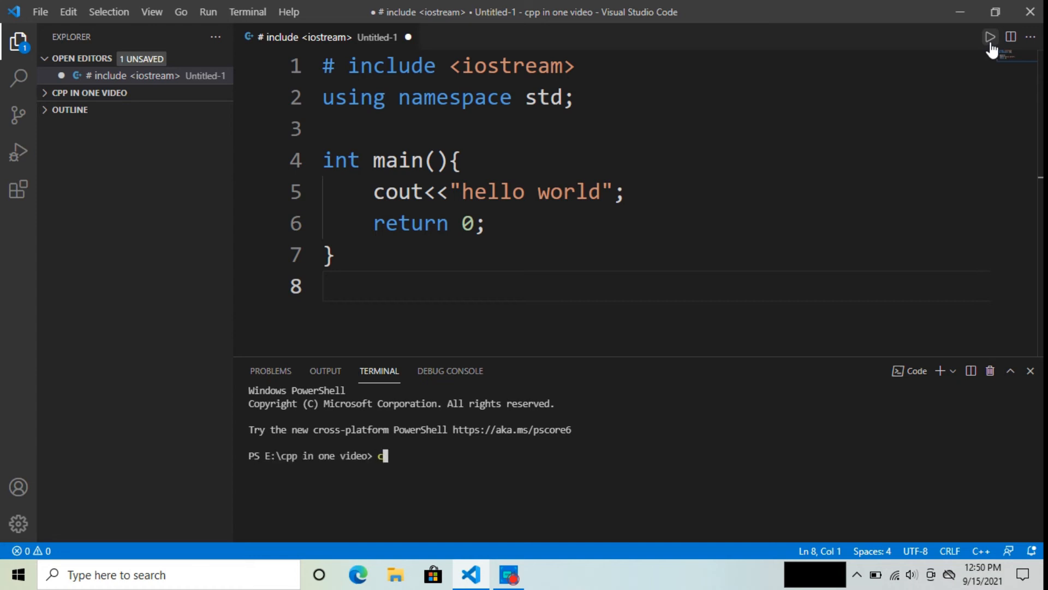
click(990, 37)
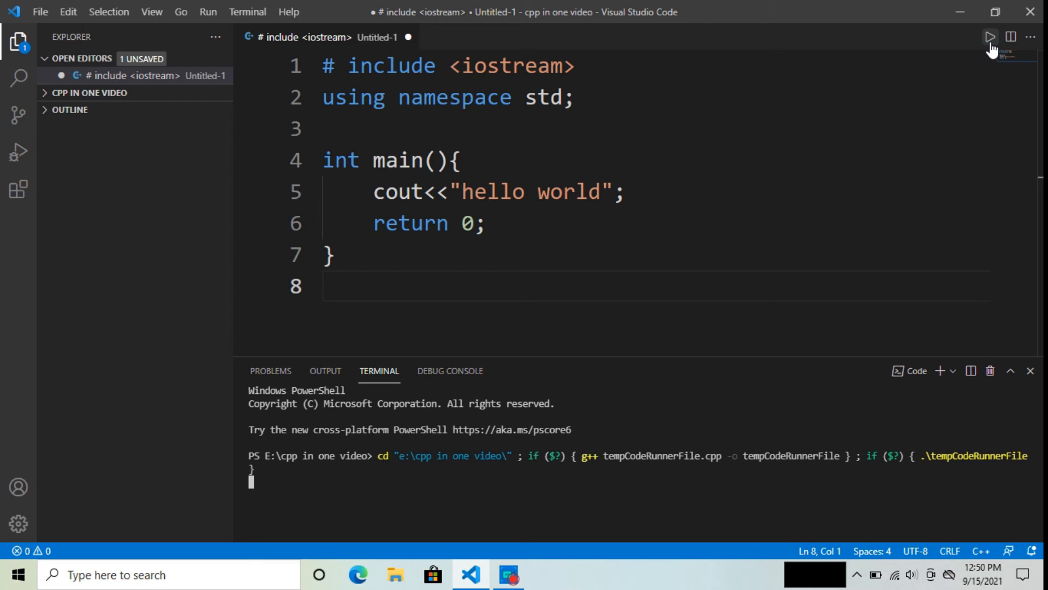
mouse_move(728, 291)
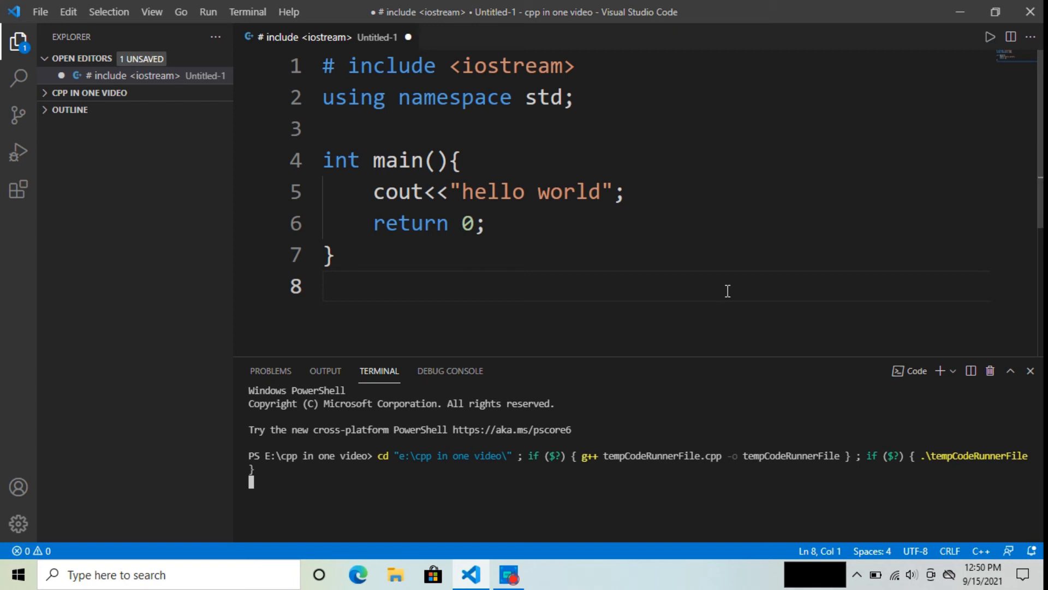